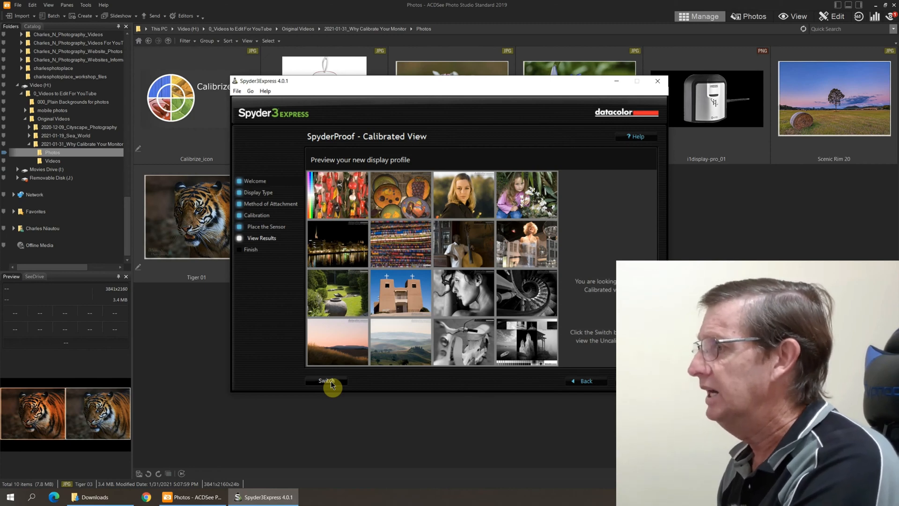
- Switch to the uncalibrated photo preview, then finish calibration to the Process Complete confirmation
{"action": "left_click", "coordinate": [326, 381]}
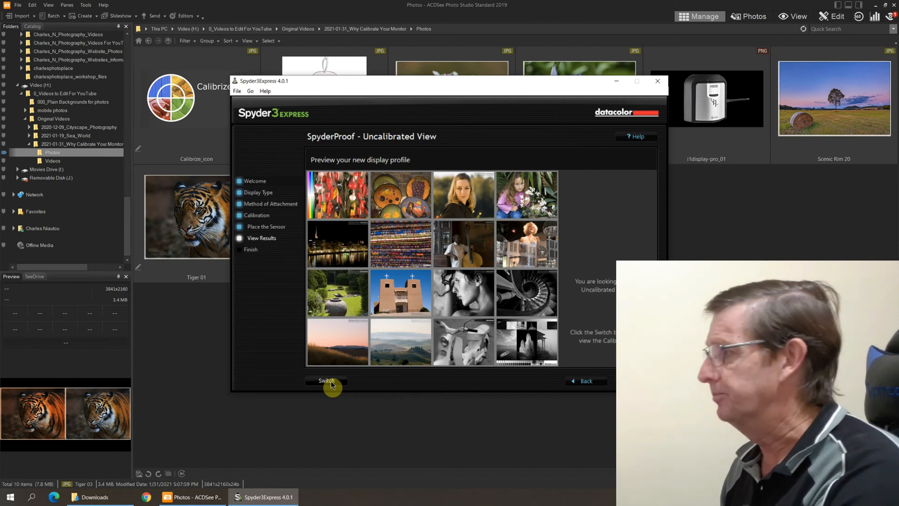
{"action": "left_click", "coordinate": [326, 381]}
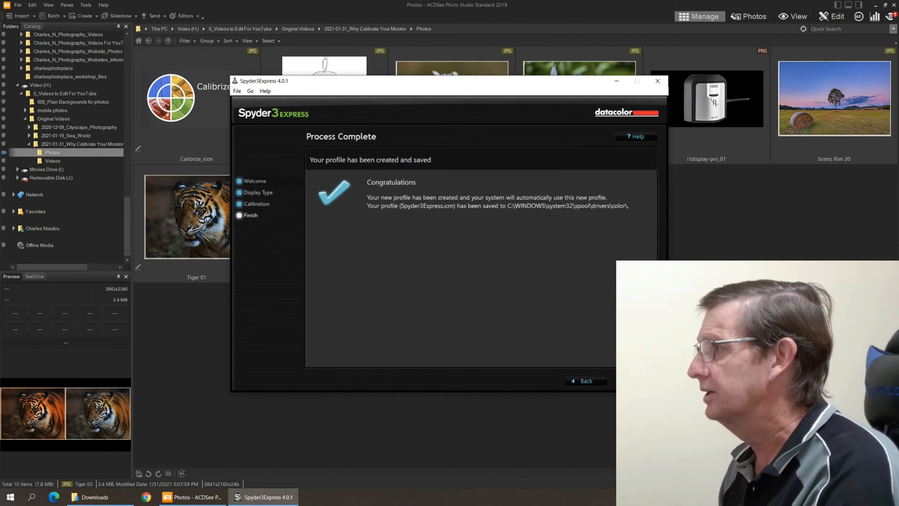